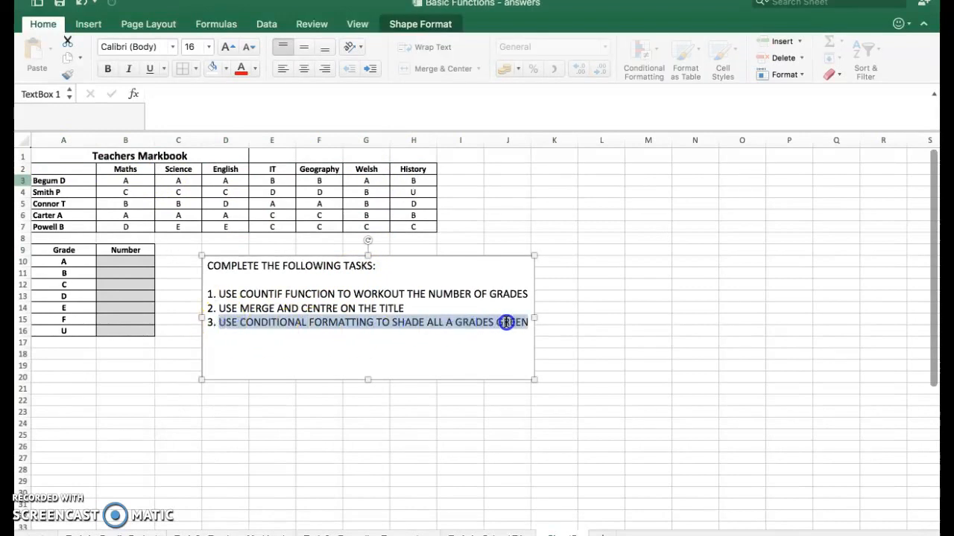
Name the grade cells B3:H7 as GRADES.
click(554, 331)
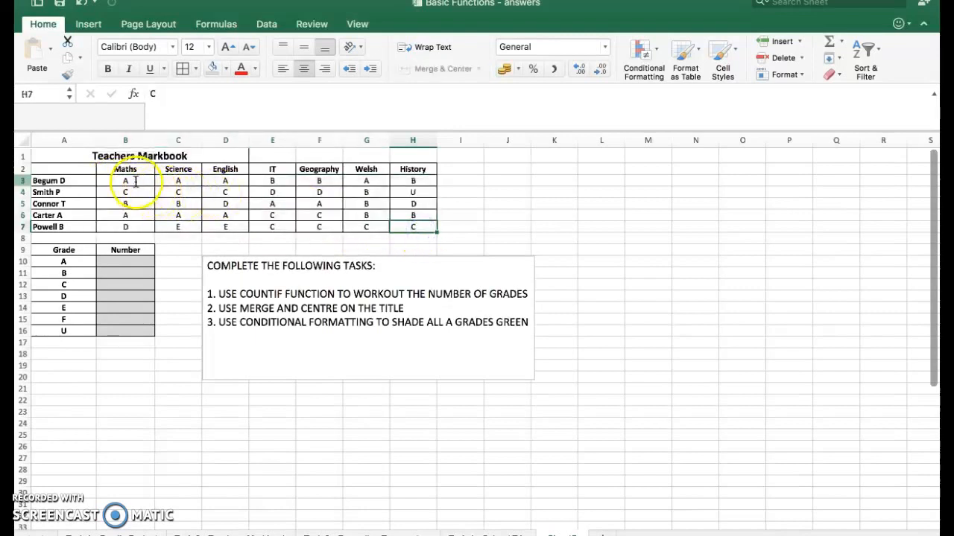
drag(125, 181, 365, 226)
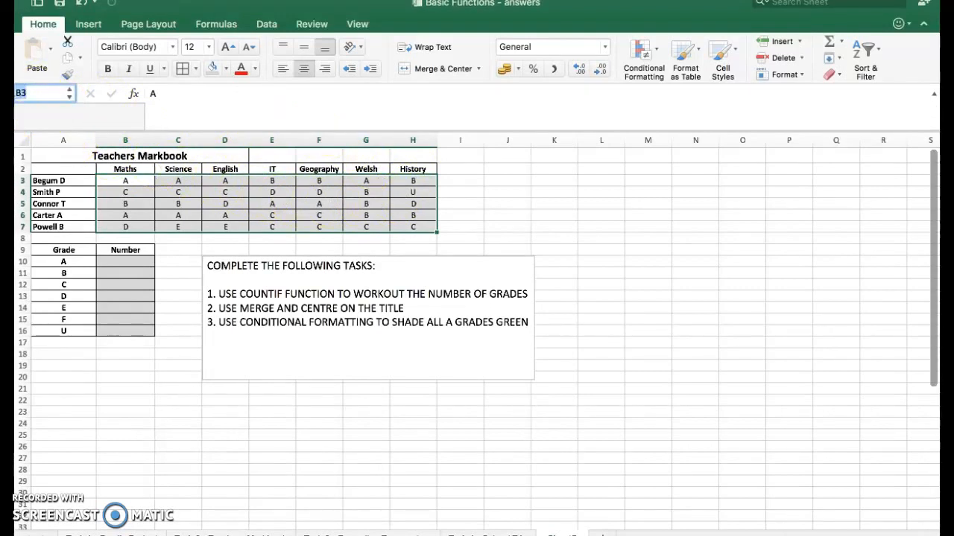
text(GRADES)
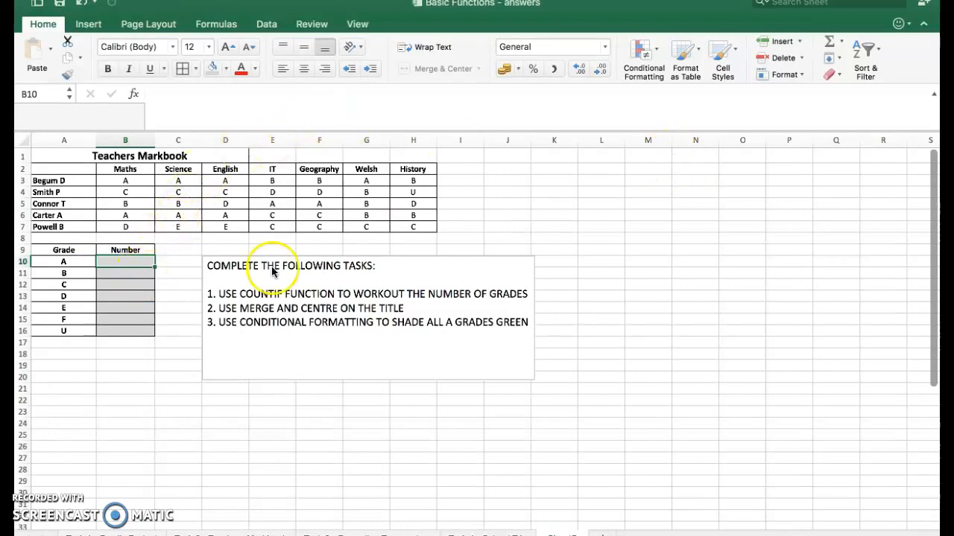
mouse_move(569, 160)
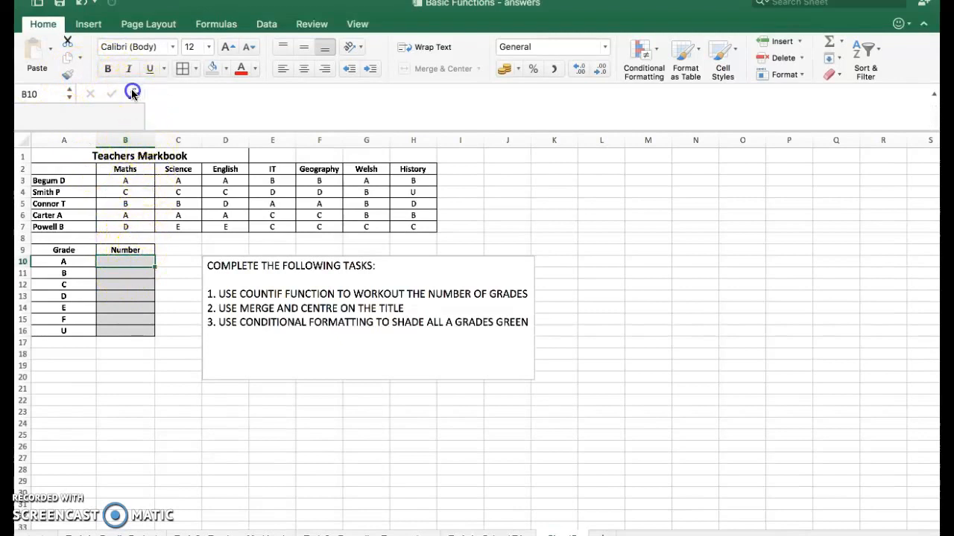
Insert COUNTIF in B10 with range GRADES and criteria A10 for grade A.
click(132, 92)
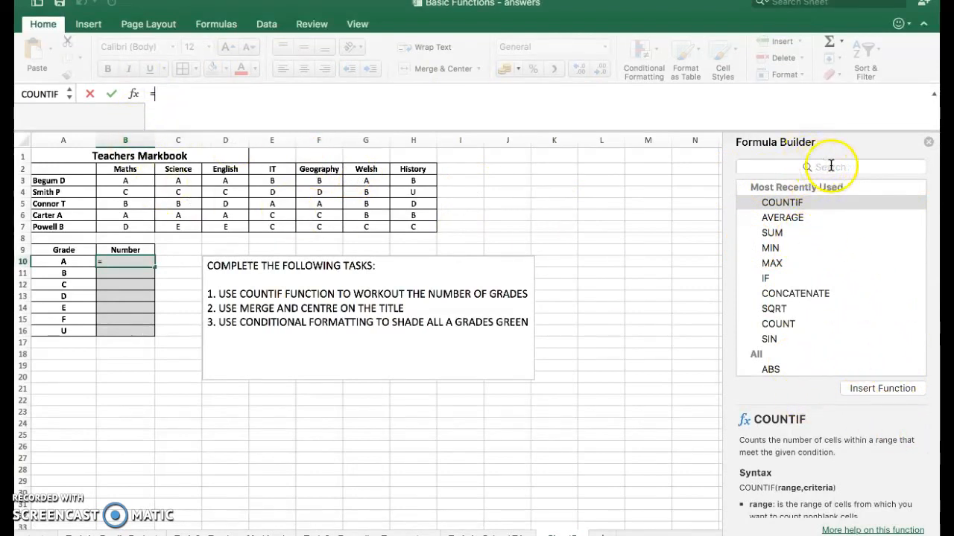
text(COUNTIF)
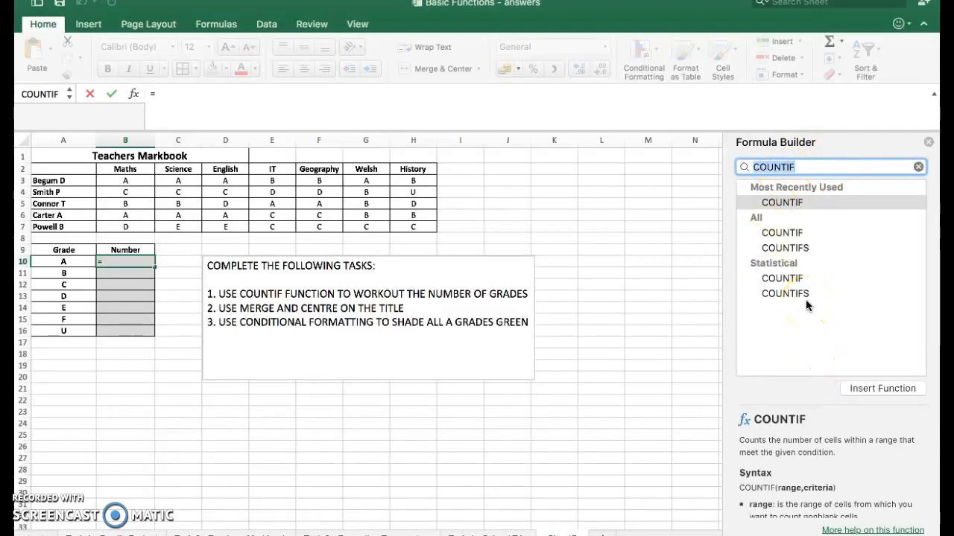
click(781, 233)
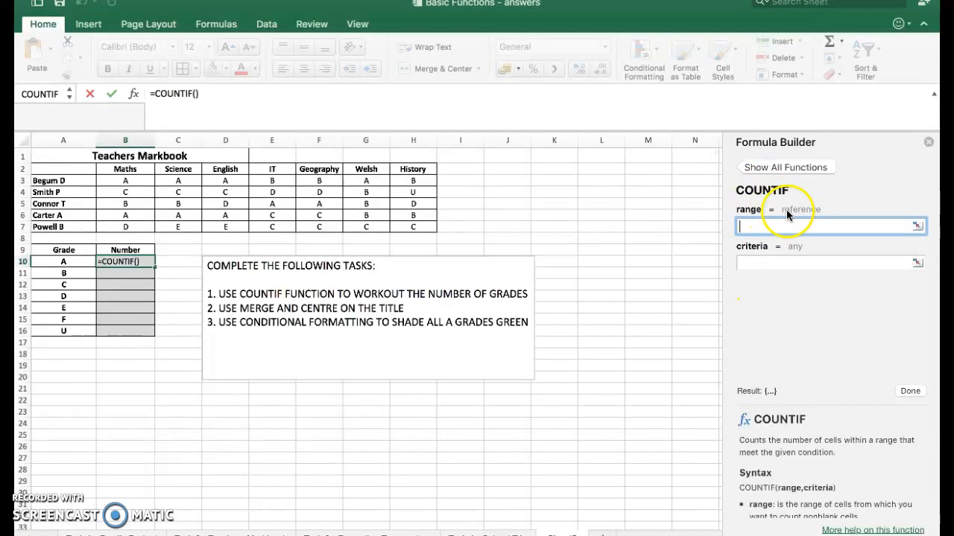
mouse_move(781, 211)
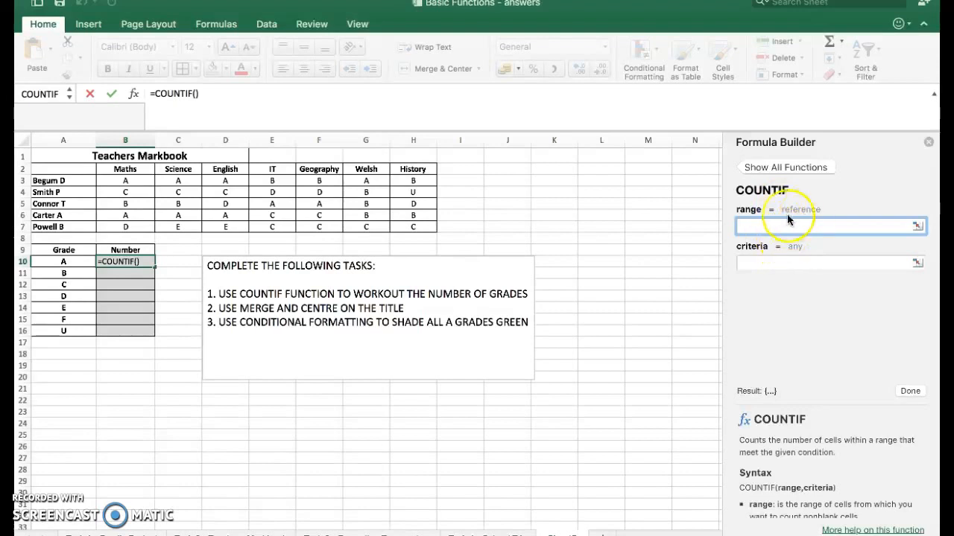
mouse_move(749, 209)
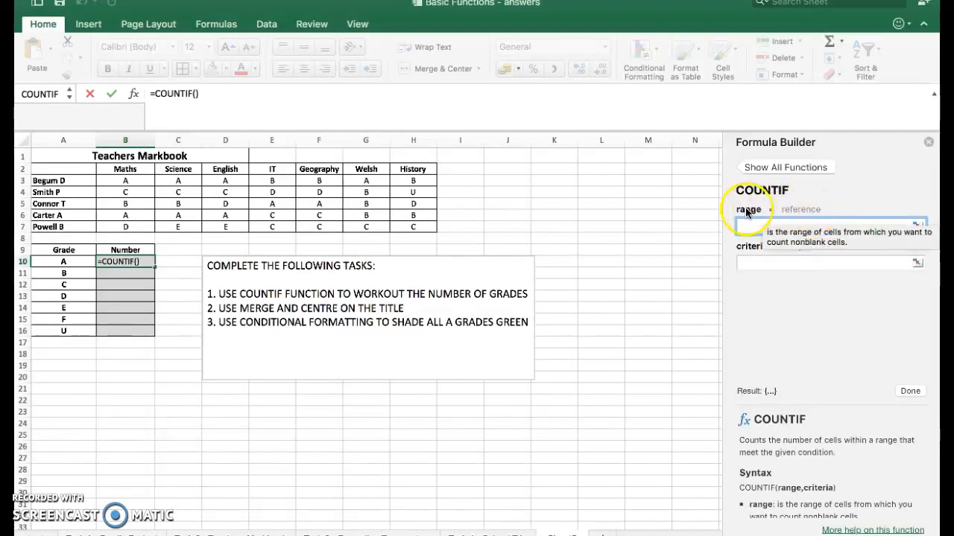
mouse_move(125, 203)
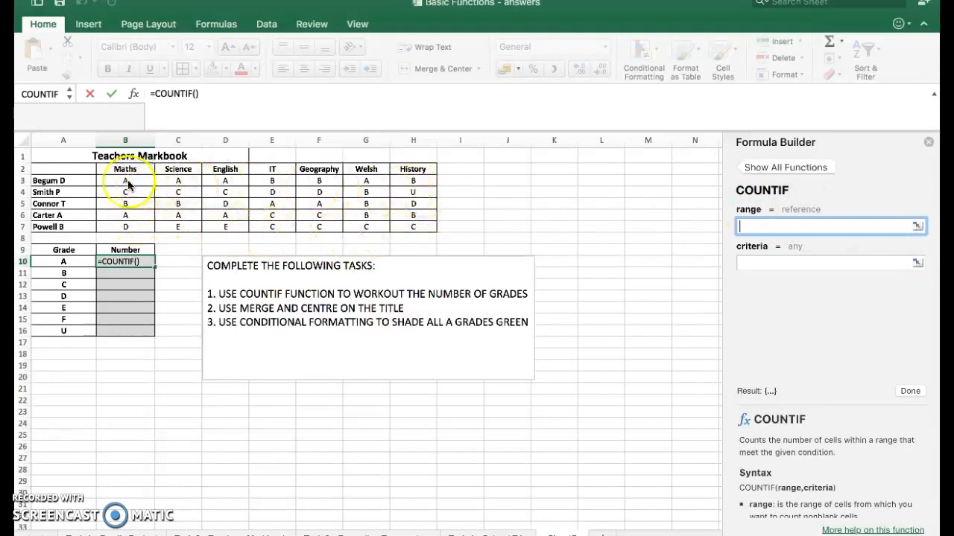
text(GRADES)
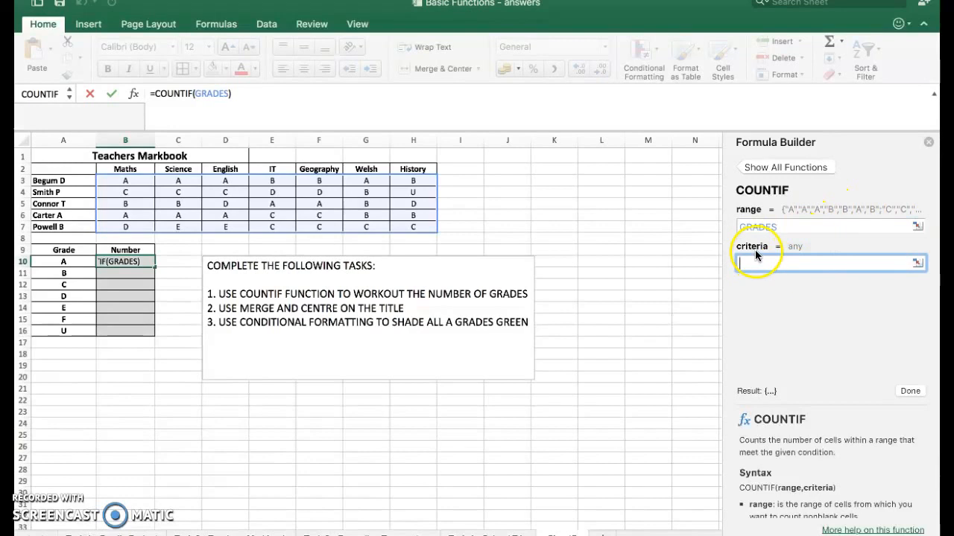
click(756, 226)
text(A10)
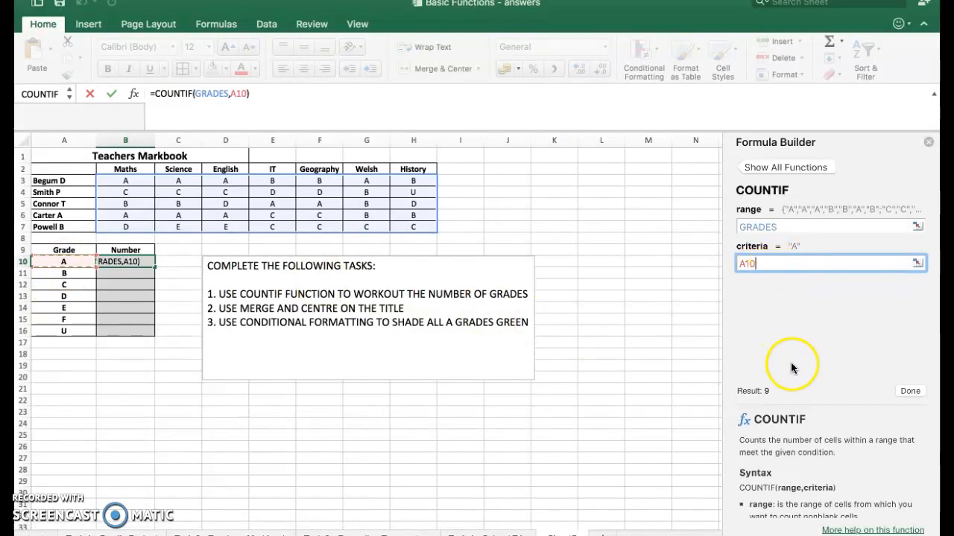
mouse_move(763, 326)
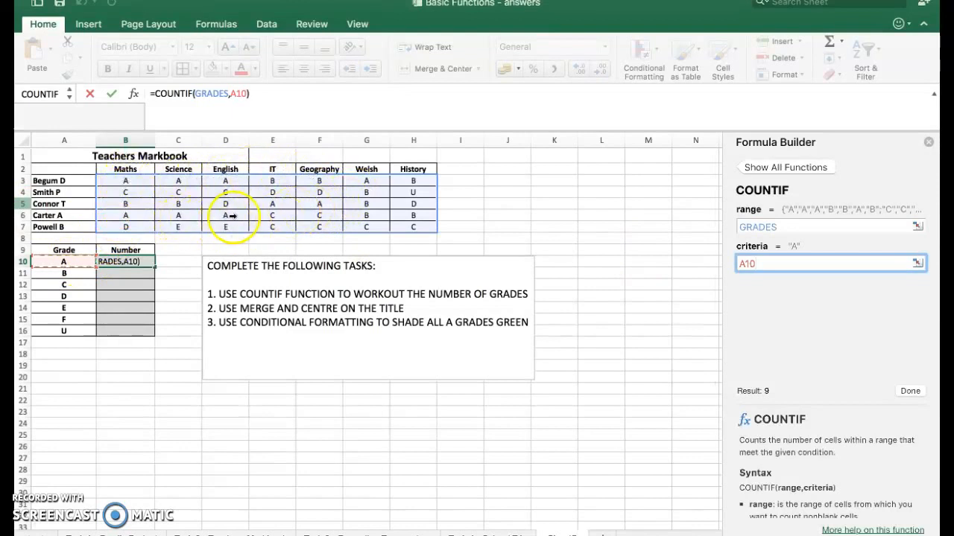
mouse_move(547, 186)
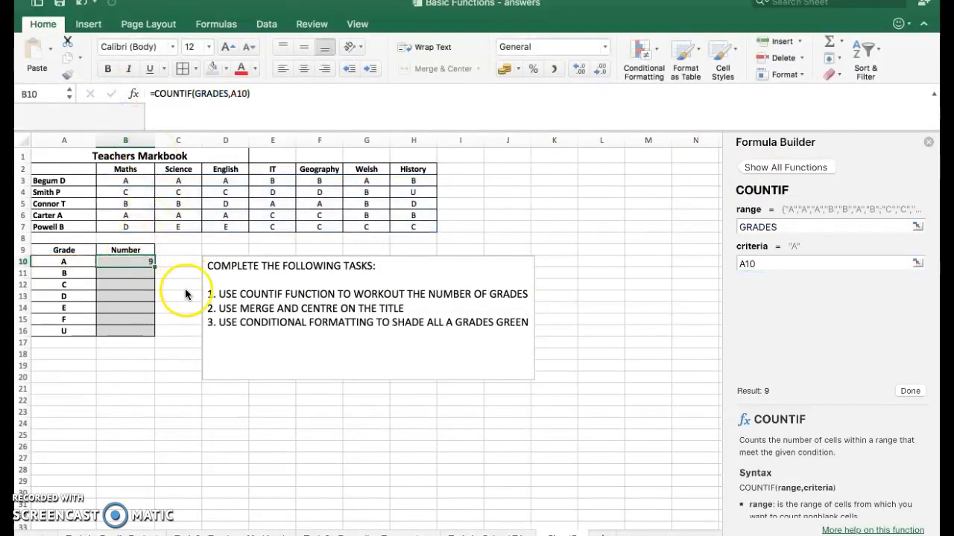
Close the function builder and start a COUNTIF function in B11.
click(125, 273)
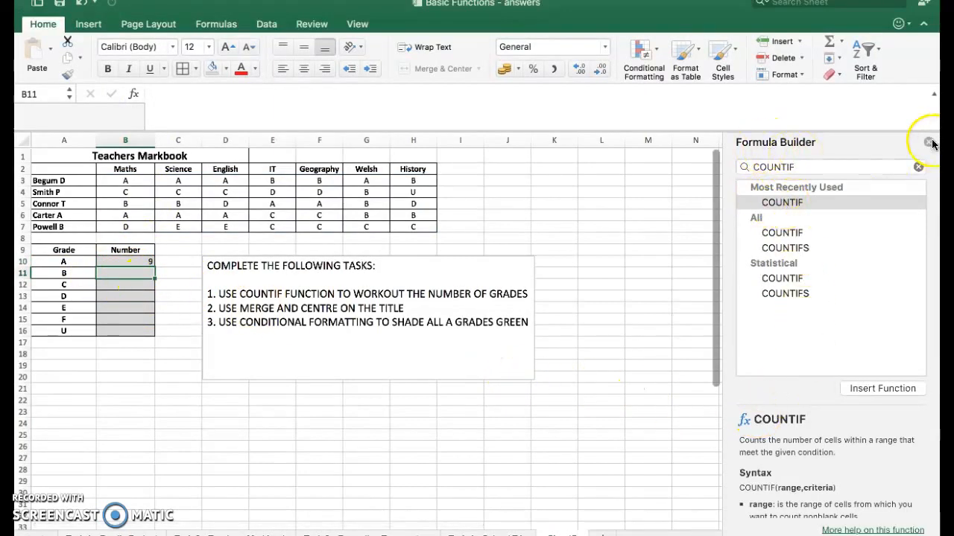
click(928, 142)
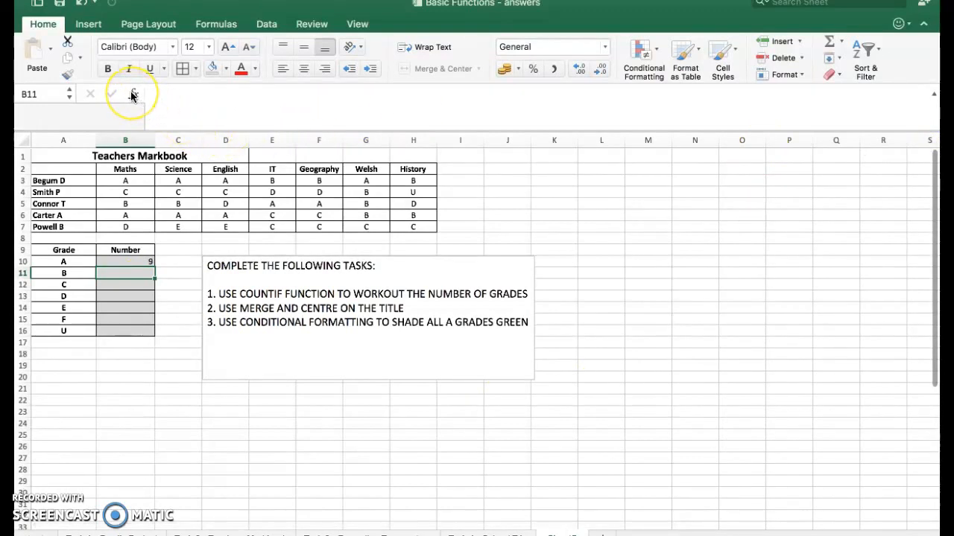
mouse_move(137, 94)
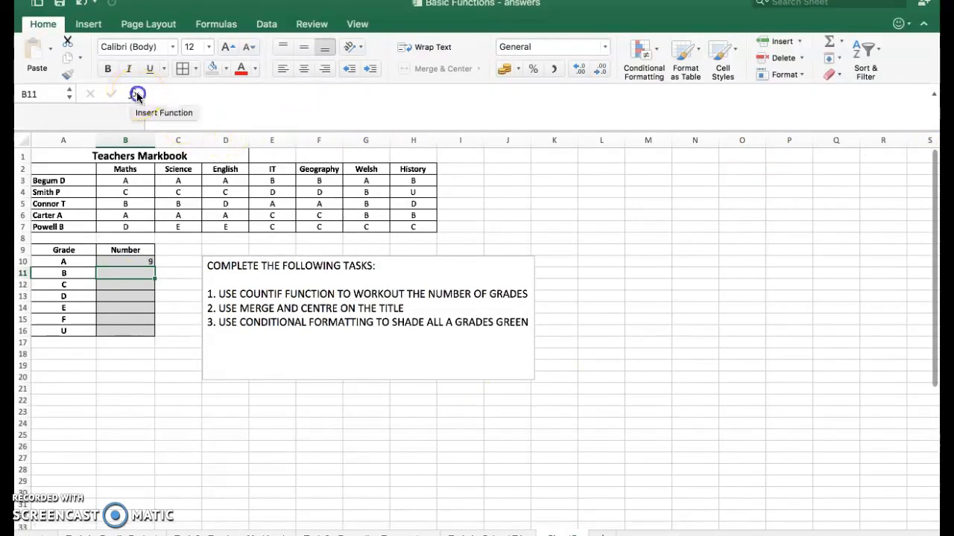
click(138, 93)
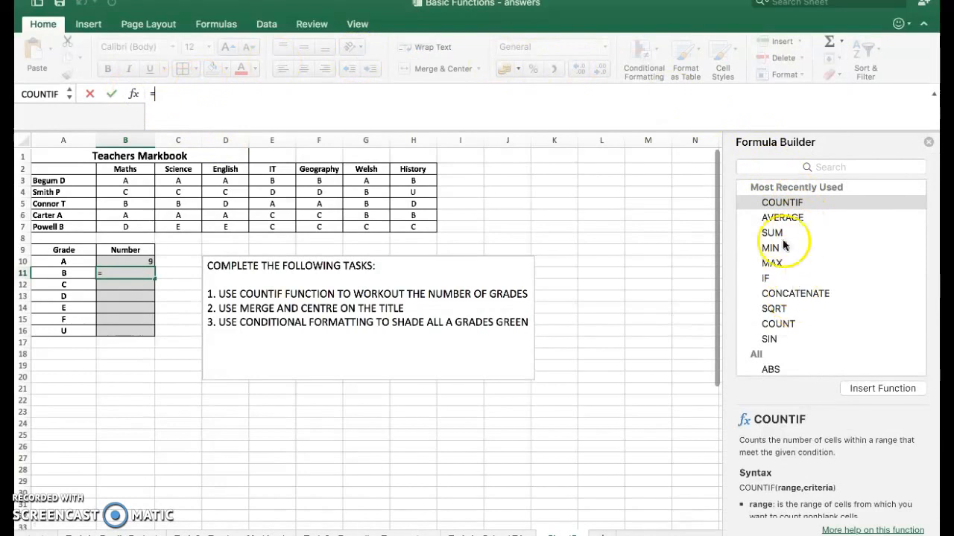
click(830, 167)
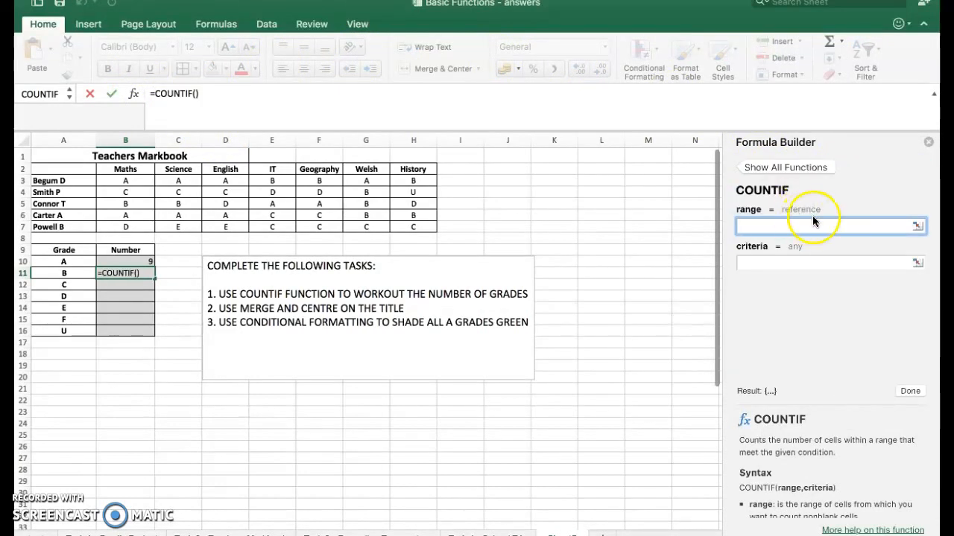
Finish the B11 COUNTIF with range GRADES and criteria A11, then recheck B10.
text(GRADES)
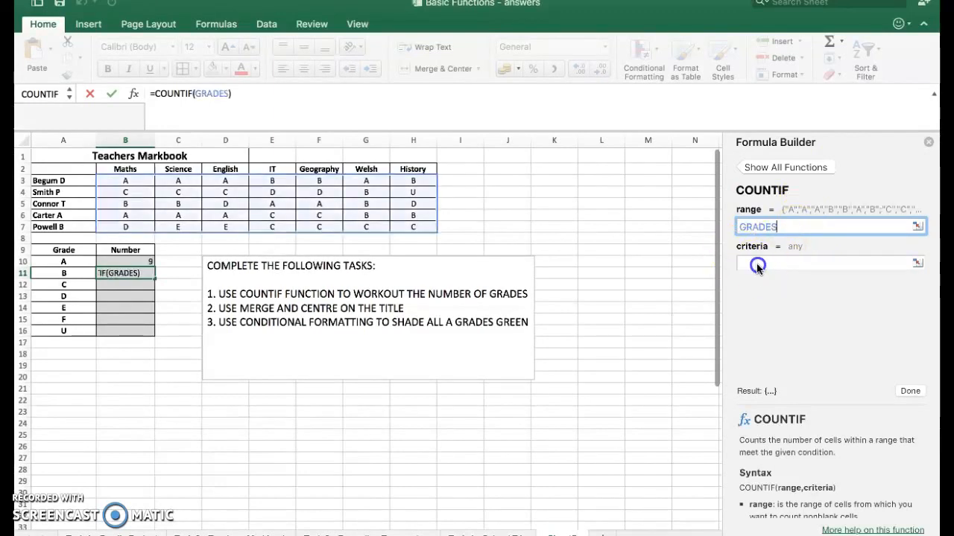
click(827, 262)
text(A11)
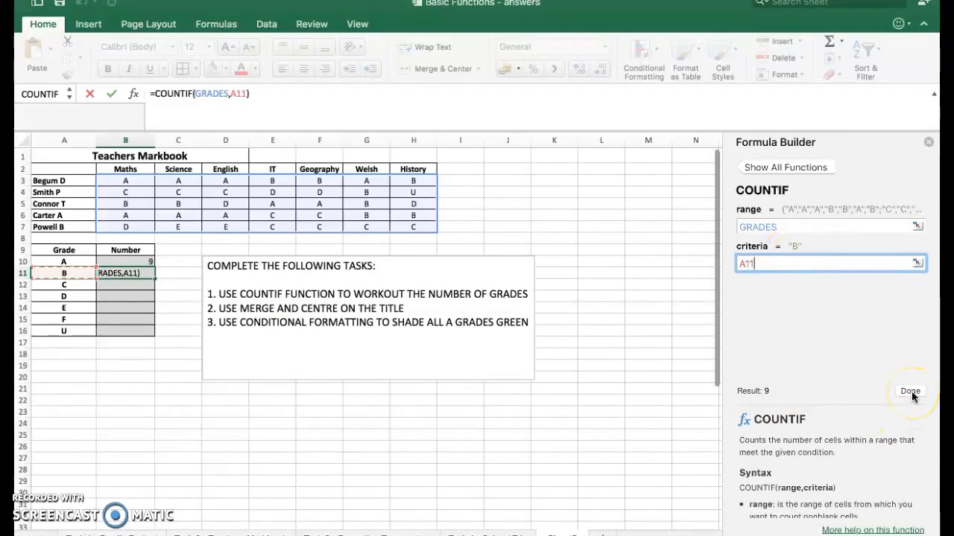
click(111, 93)
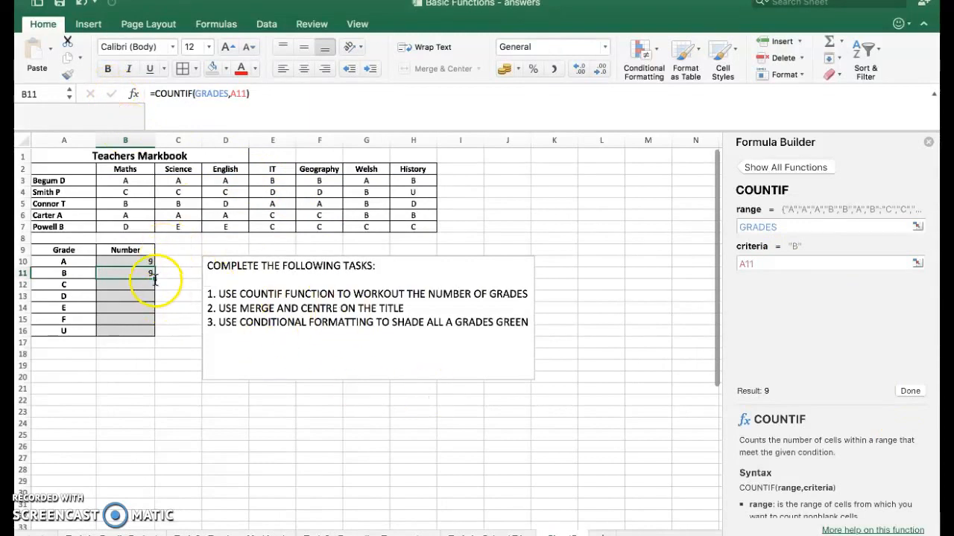
click(126, 261)
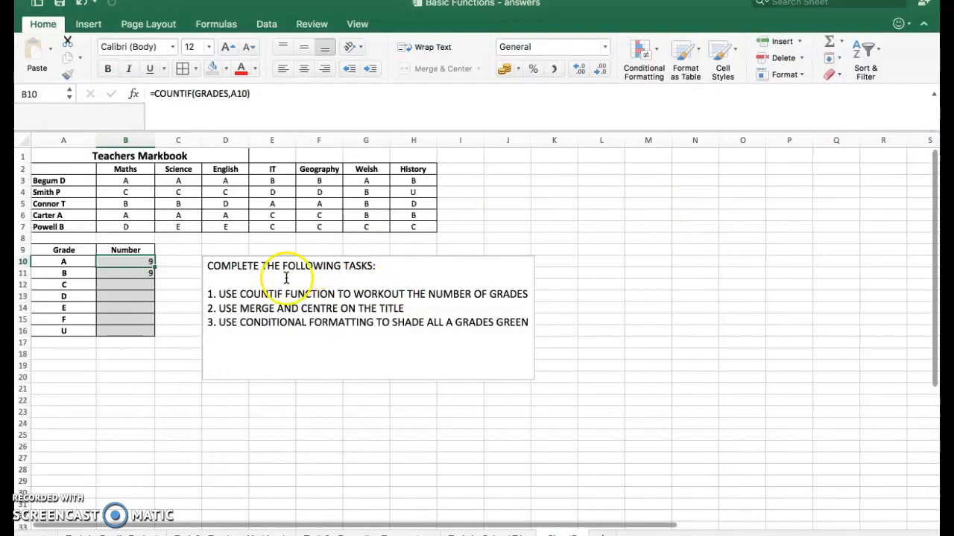
Fill the B11 COUNTIF formula down to B16 for grades C to U.
click(178, 285)
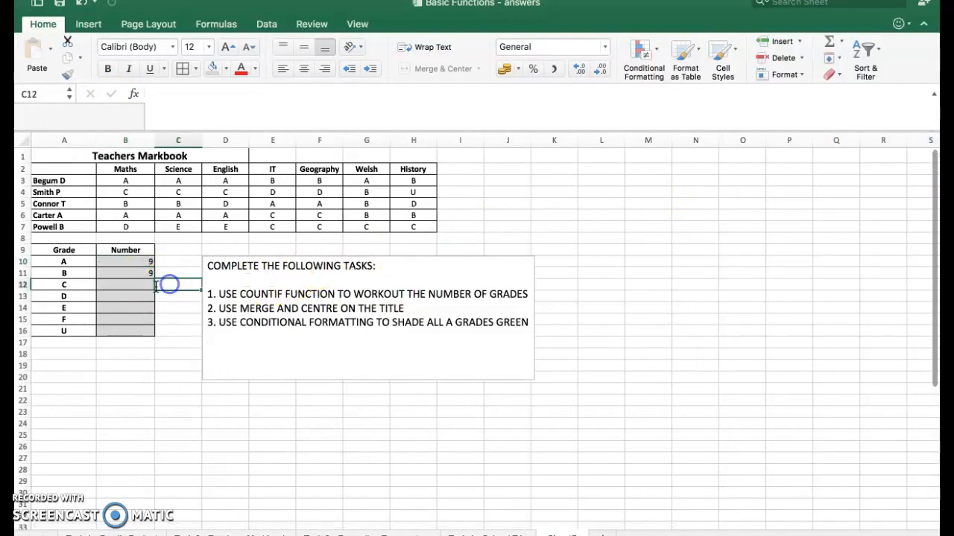
click(125, 273)
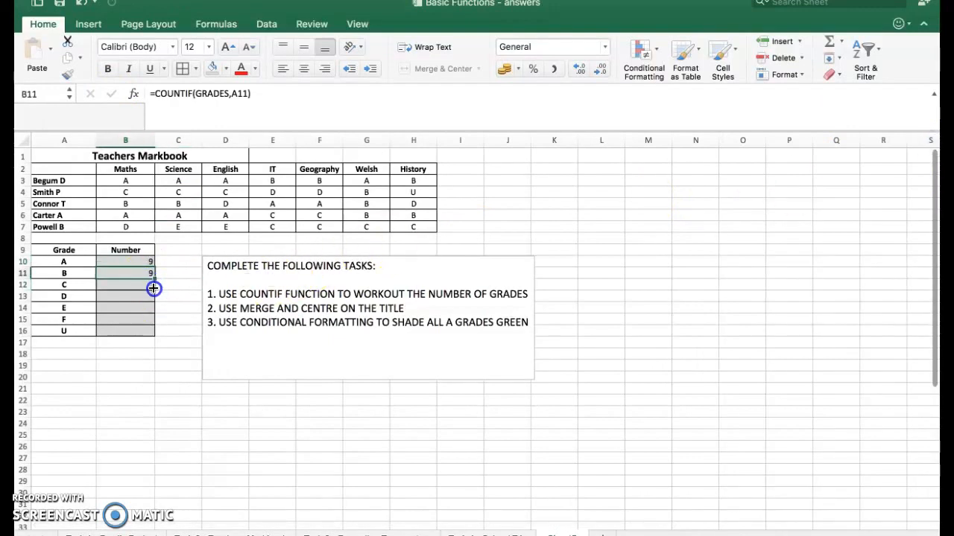
drag(153, 289, 149, 331)
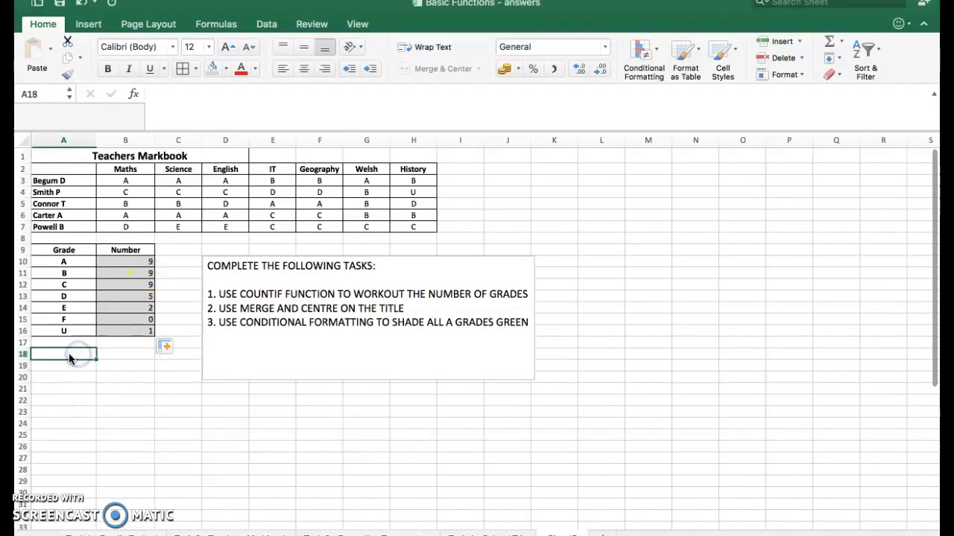
Label A18 TOTAL and move to B18 for the 35 total.
text(TOTAL)
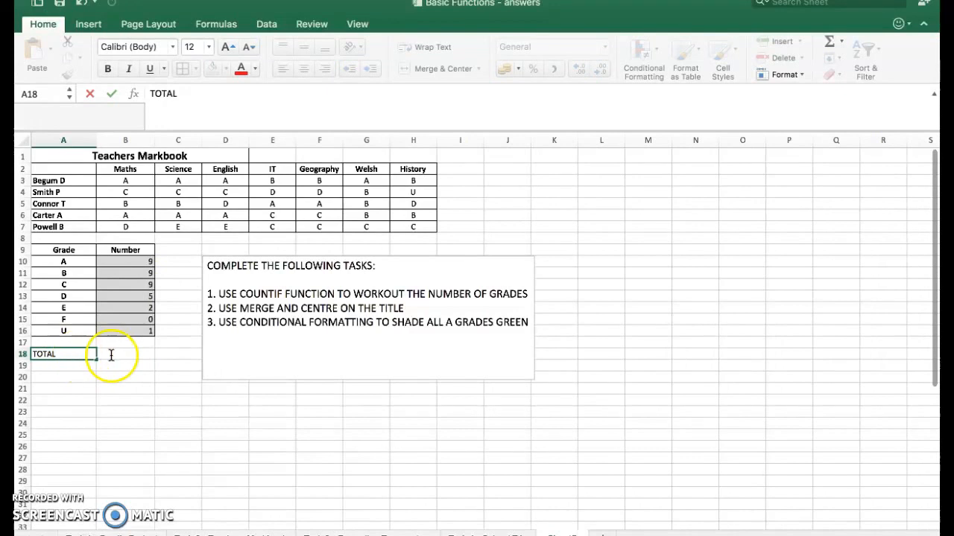
click(125, 354)
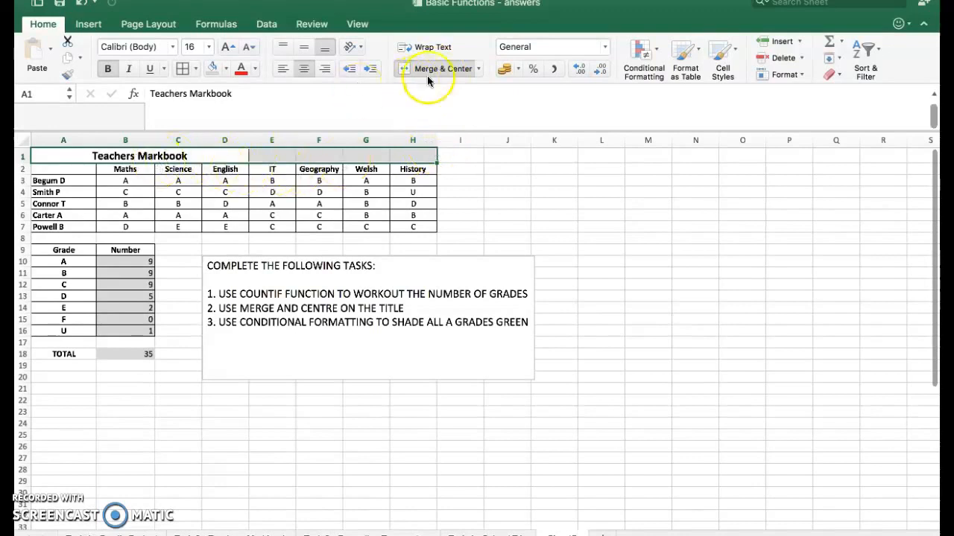
Merge and centre the title across A1:H1 and shade it grey.
click(442, 69)
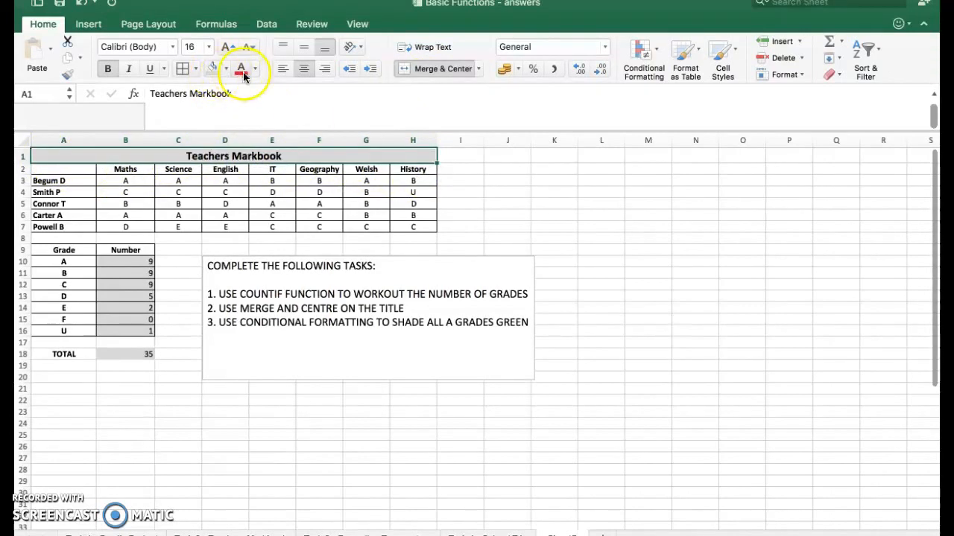
click(255, 68)
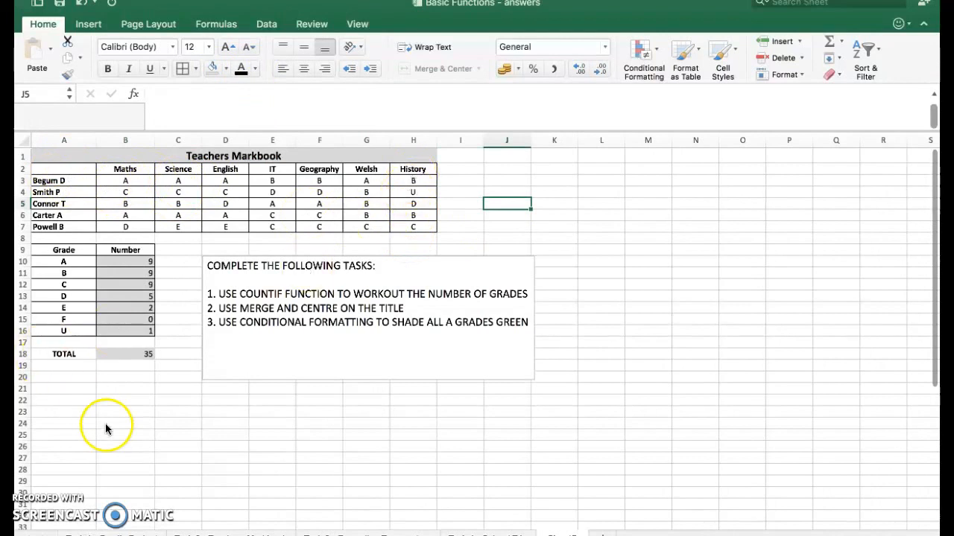
mouse_move(149, 218)
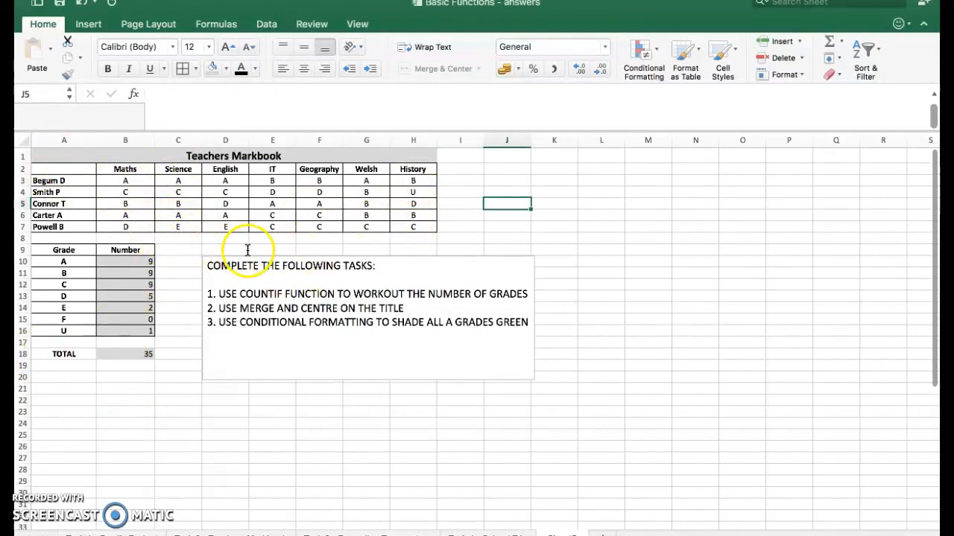
mouse_move(253, 439)
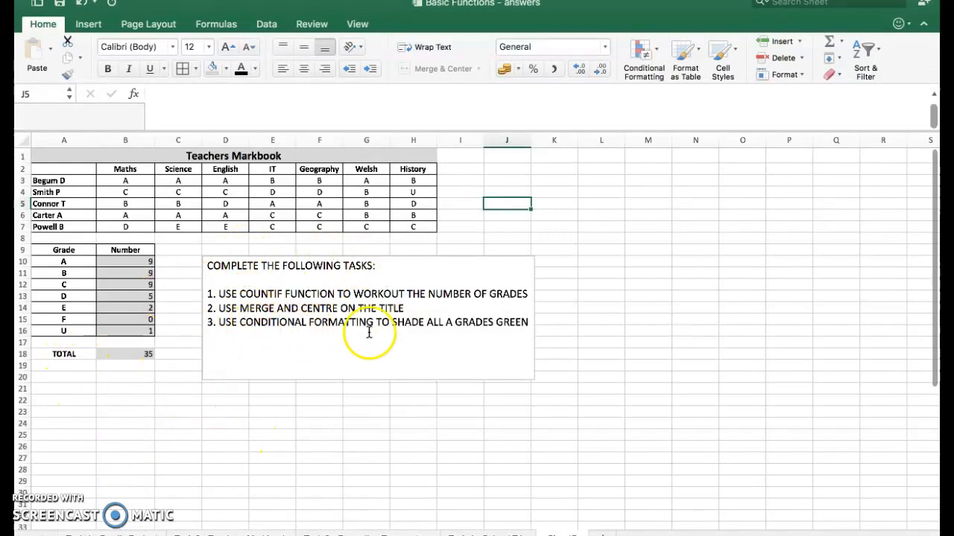
mouse_move(472, 333)
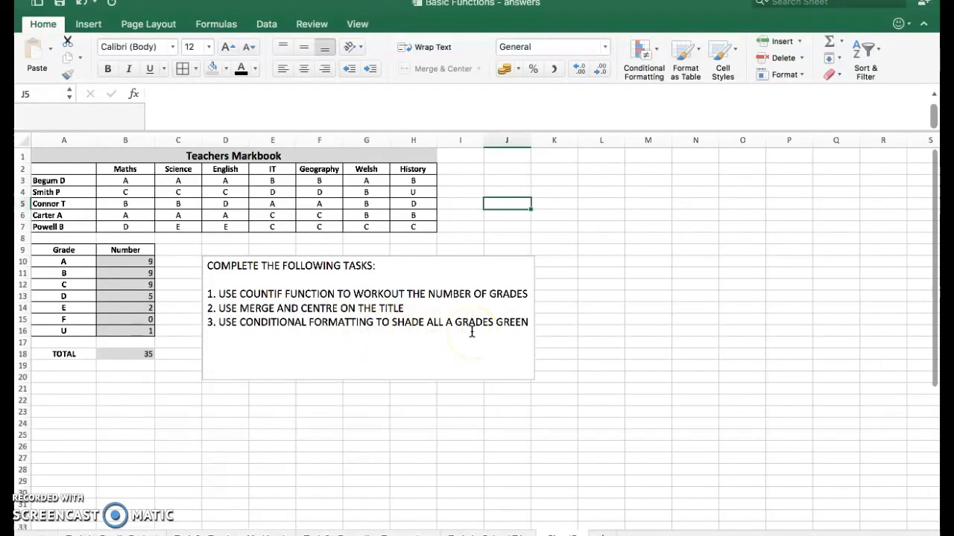